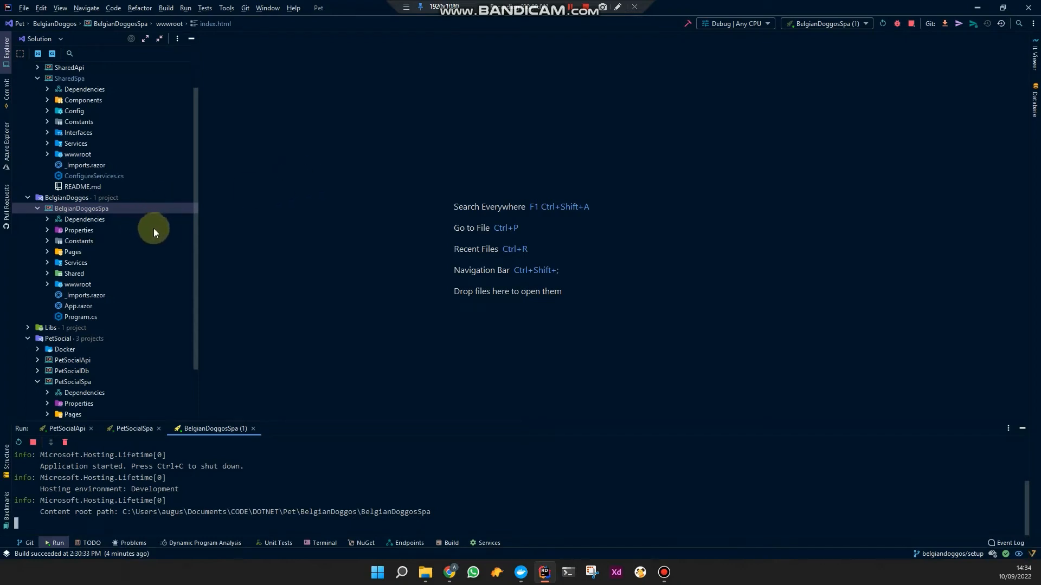
# Browse the solution tree and fold away the BelgianDoggosSpa project's contents
pyautogui.scroll(-3)
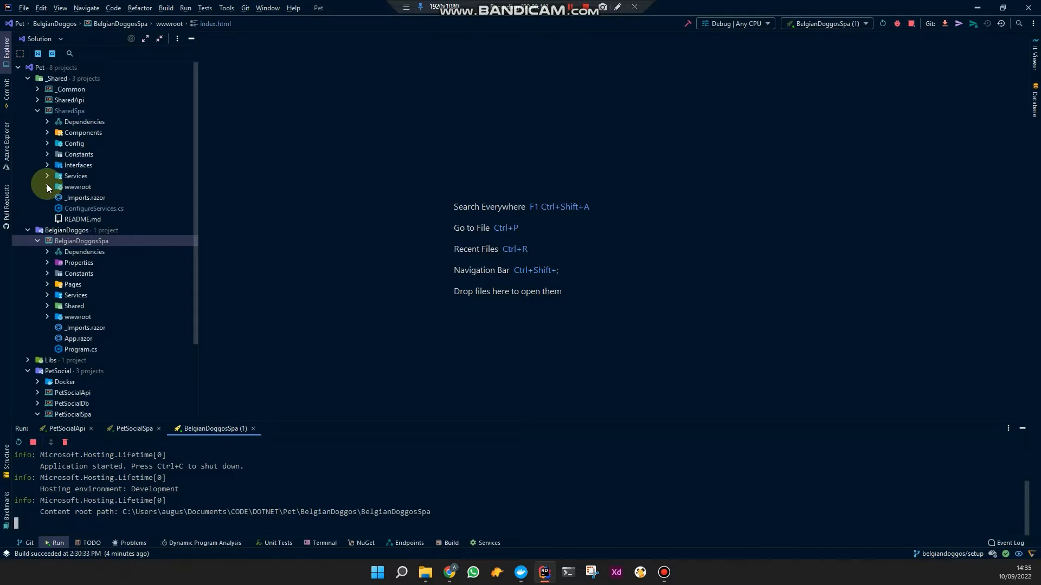
pyautogui.click(46, 187)
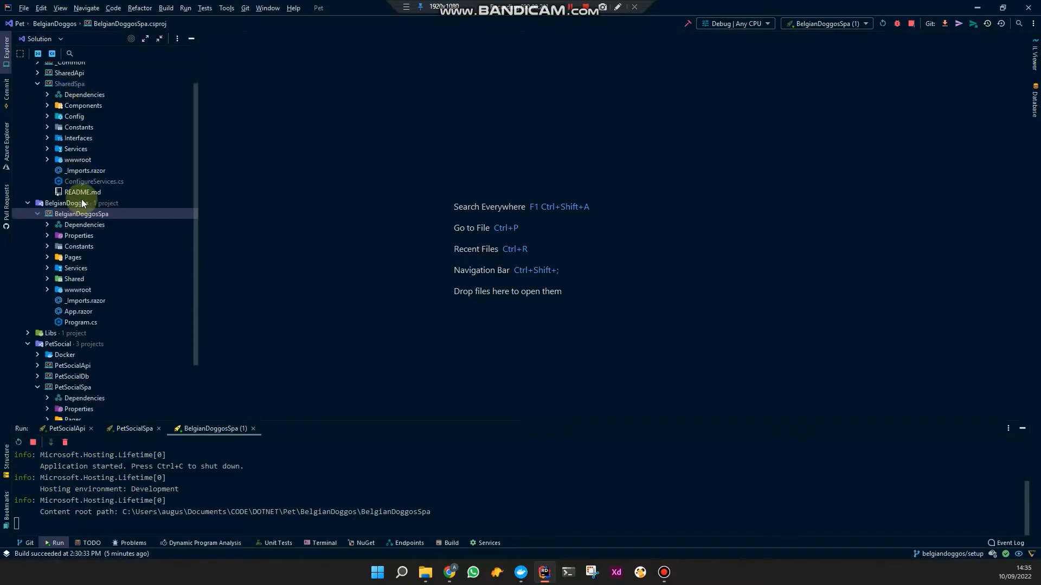
pyautogui.scroll(-3)
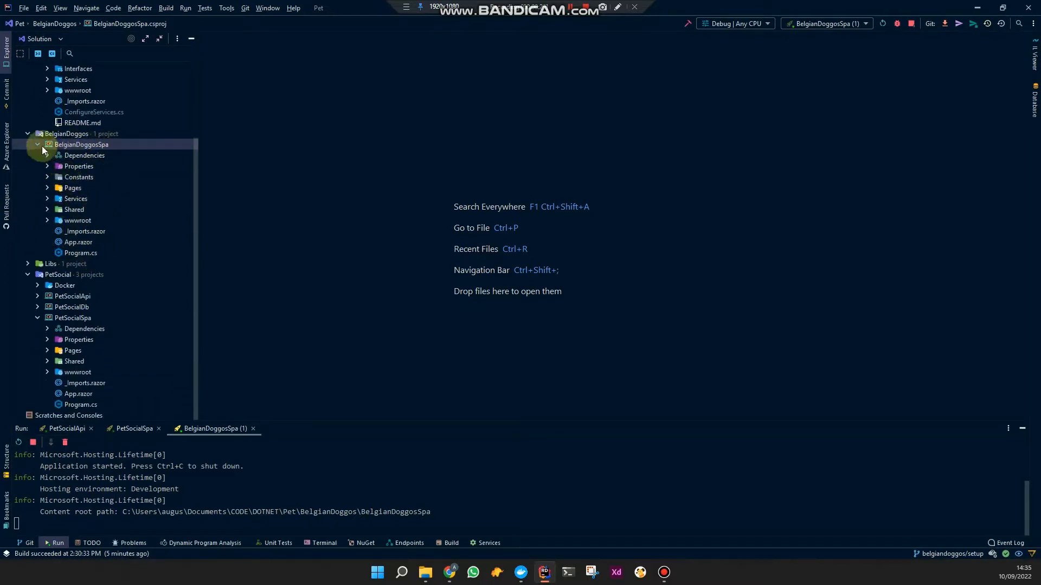
pyautogui.click(37, 145)
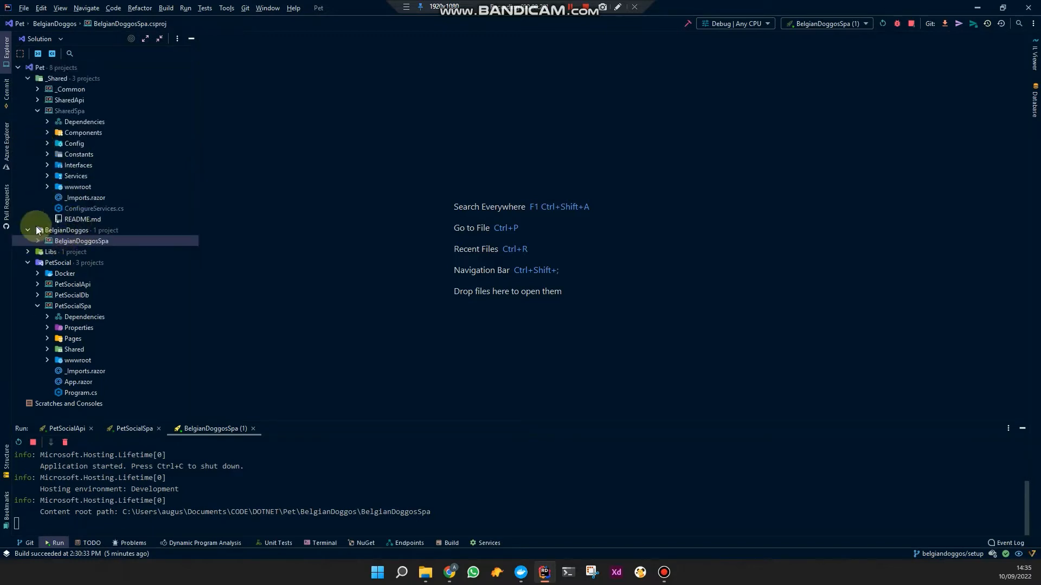
pyautogui.click(38, 240)
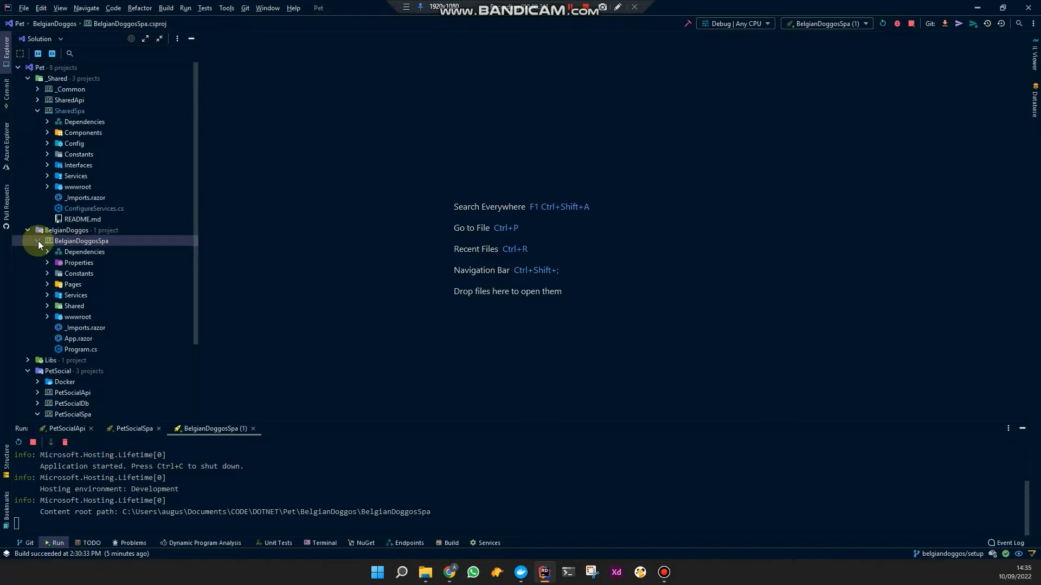
pyautogui.click(38, 244)
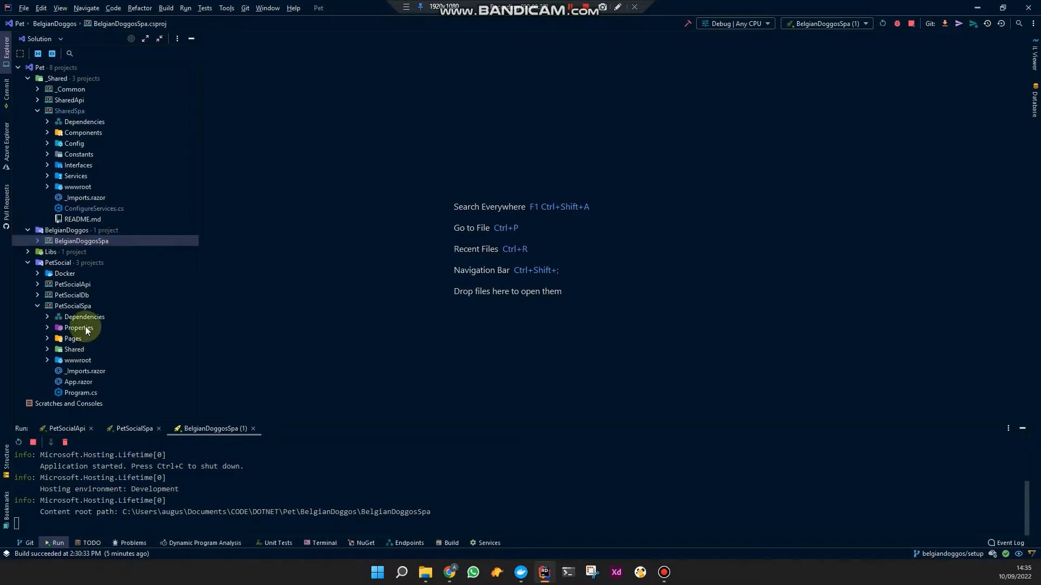
pyautogui.moveTo(86, 320)
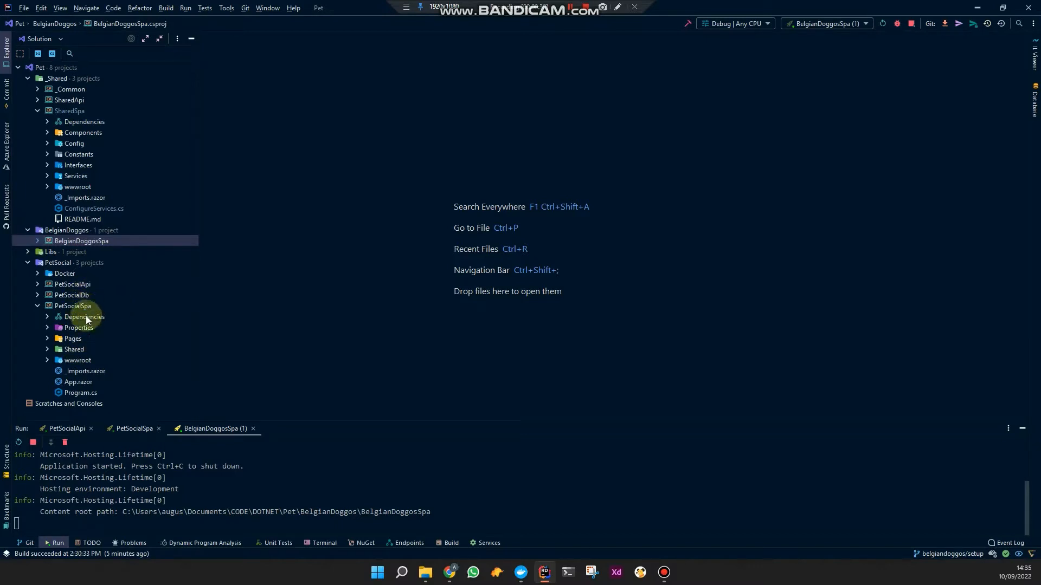
# Reveal SharedSpa's wwwroot with its css, images and js folders after selecting PetSocialSpa
pyautogui.click(71, 305)
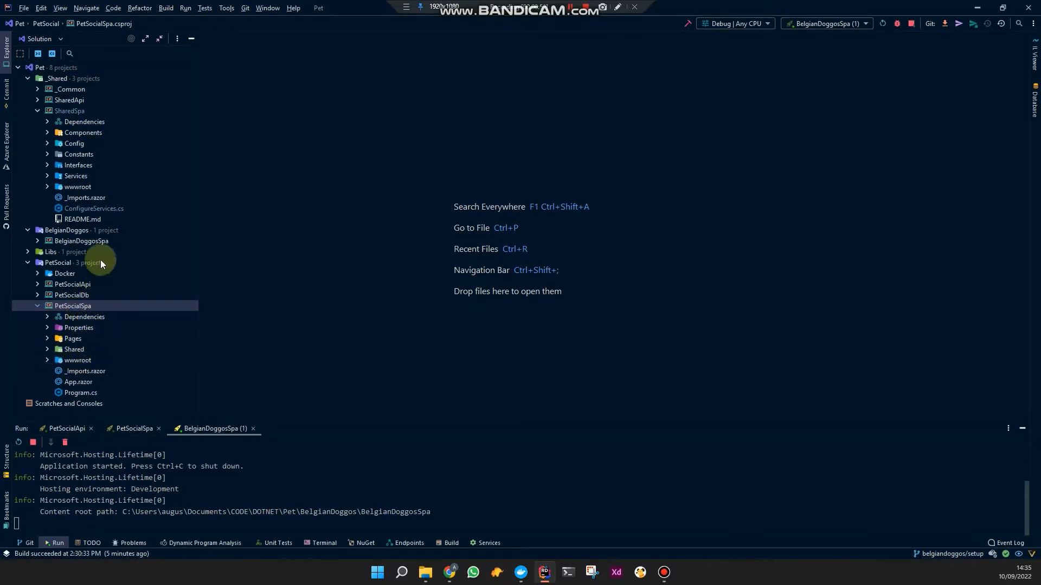
pyautogui.click(83, 241)
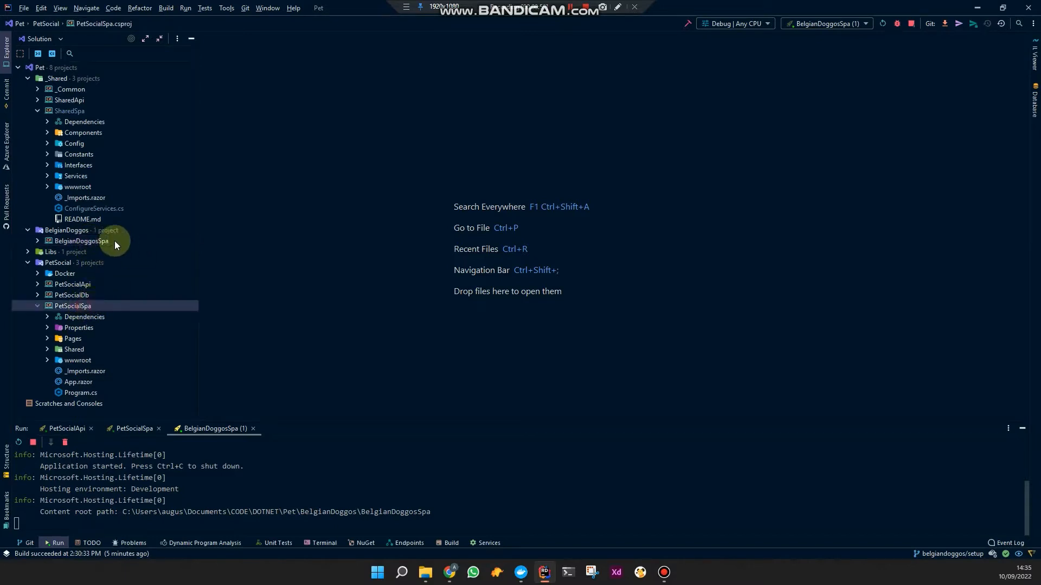
pyautogui.moveTo(97, 246)
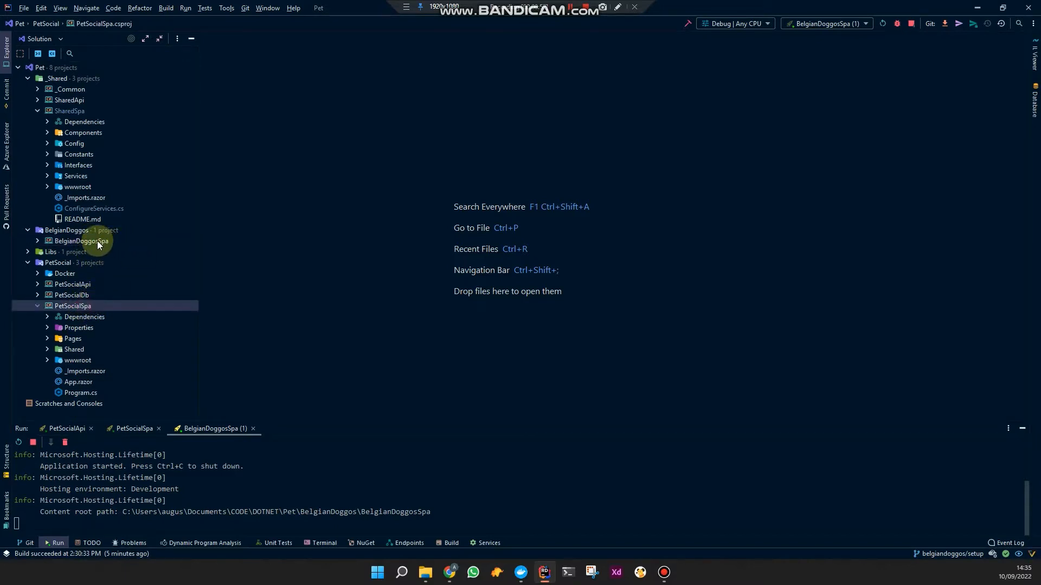
pyautogui.click(46, 191)
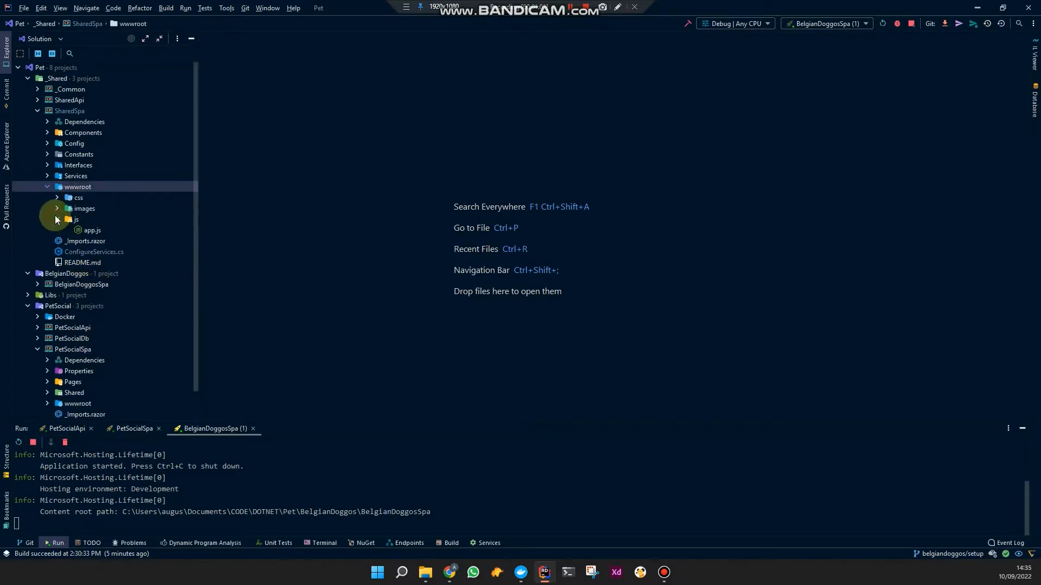
# Fold SharedSpa's js and wwwroot folders back up, leaving the project at its top-level folders
pyautogui.click(57, 219)
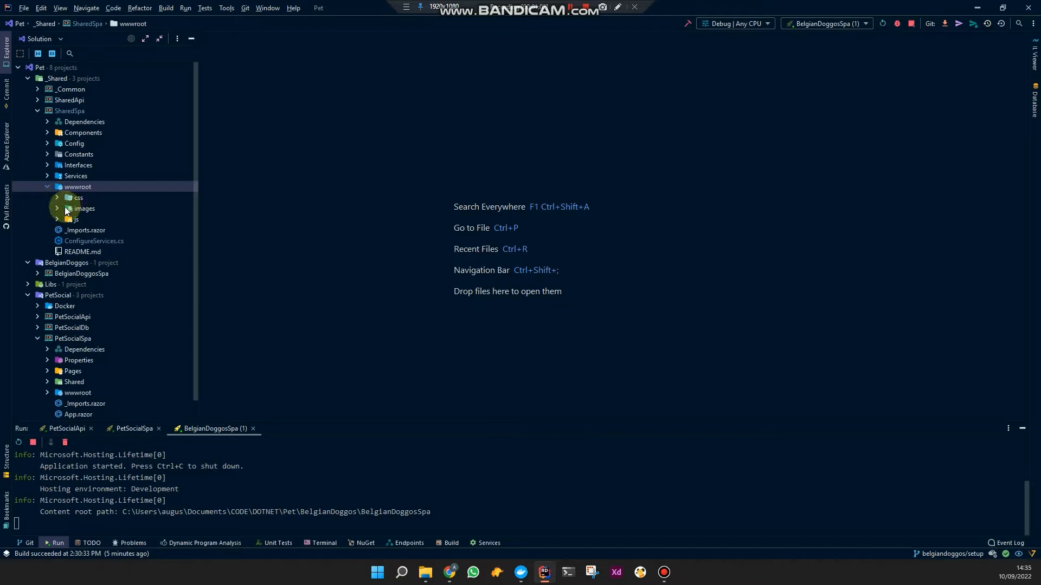
pyautogui.click(47, 186)
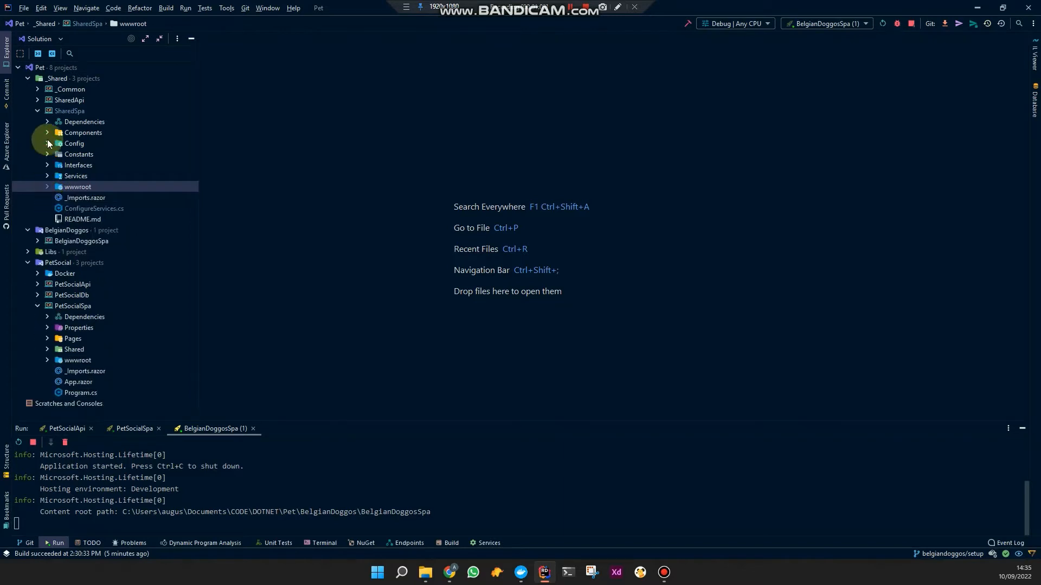
pyautogui.click(38, 111)
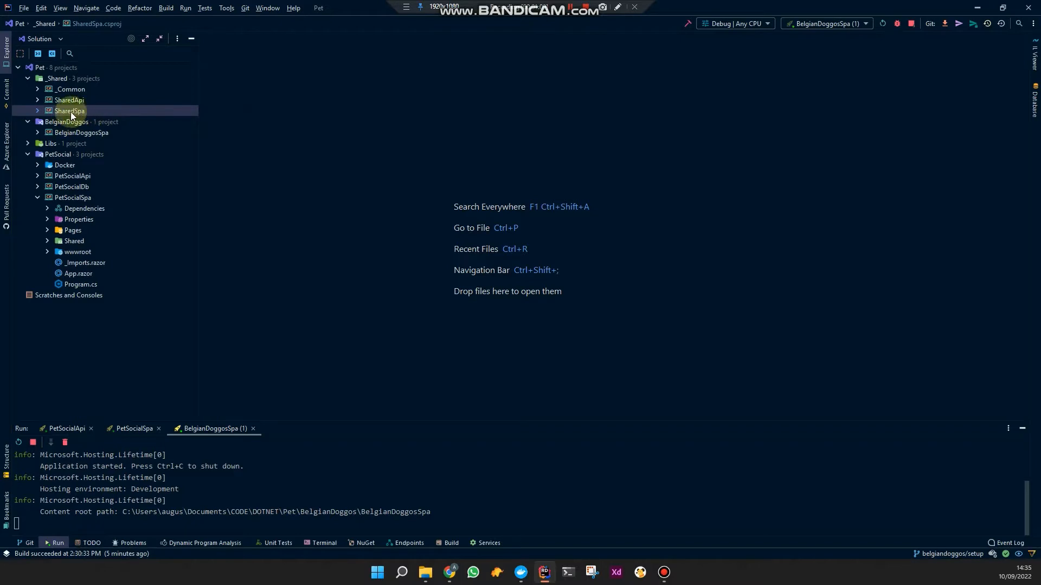
pyautogui.click(38, 110)
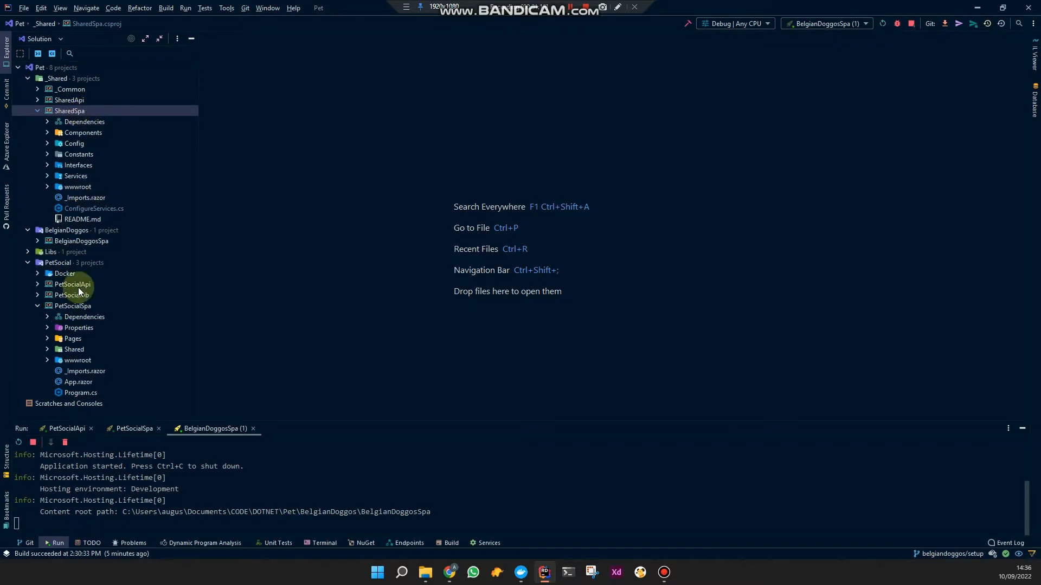
pyautogui.click(46, 286)
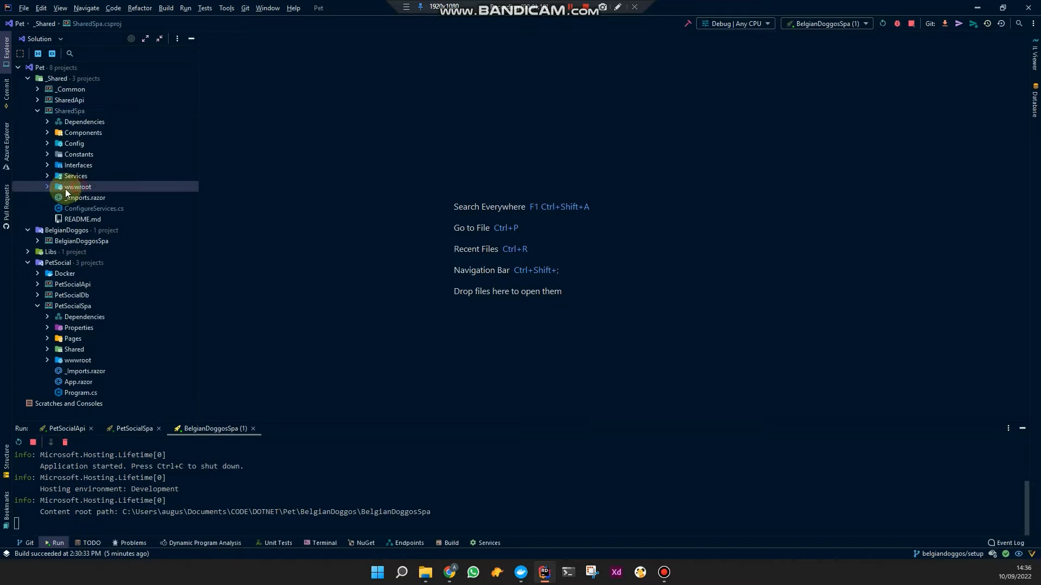
# Peek into SharedSpa's wwwroot css folder and collapse wwwroot again
pyautogui.click(47, 186)
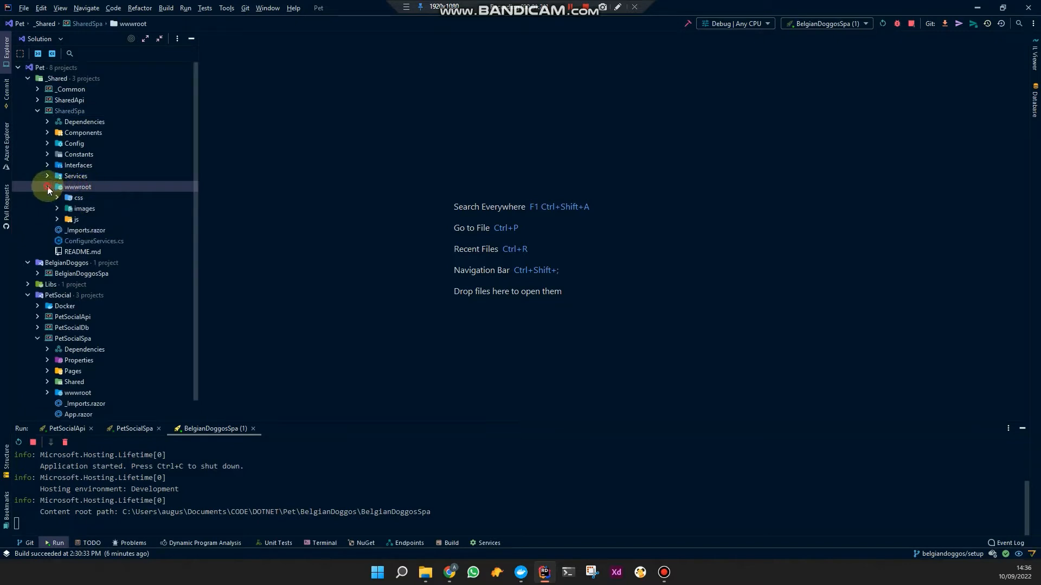
pyautogui.click(77, 197)
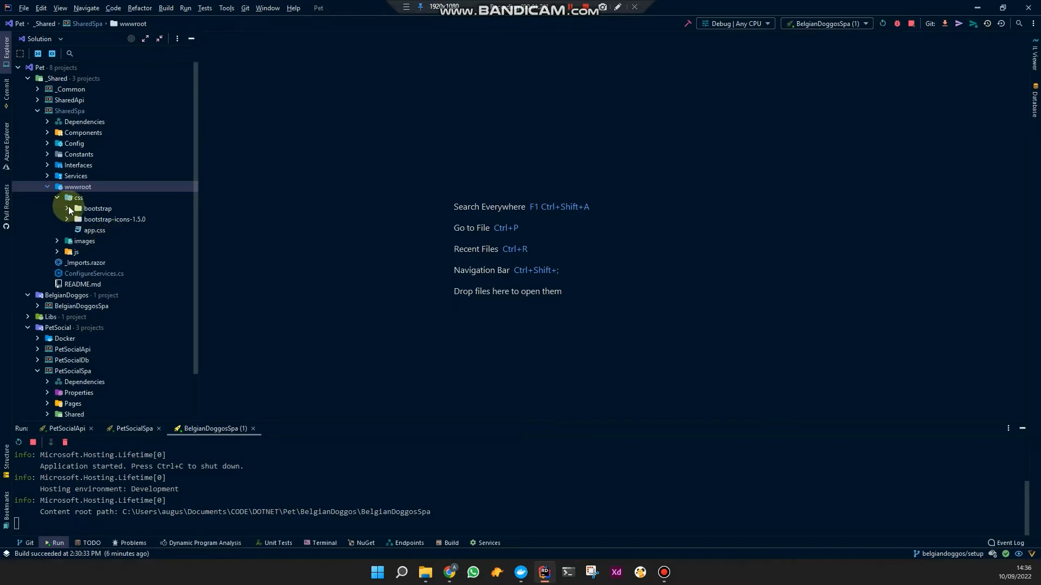
pyautogui.click(56, 198)
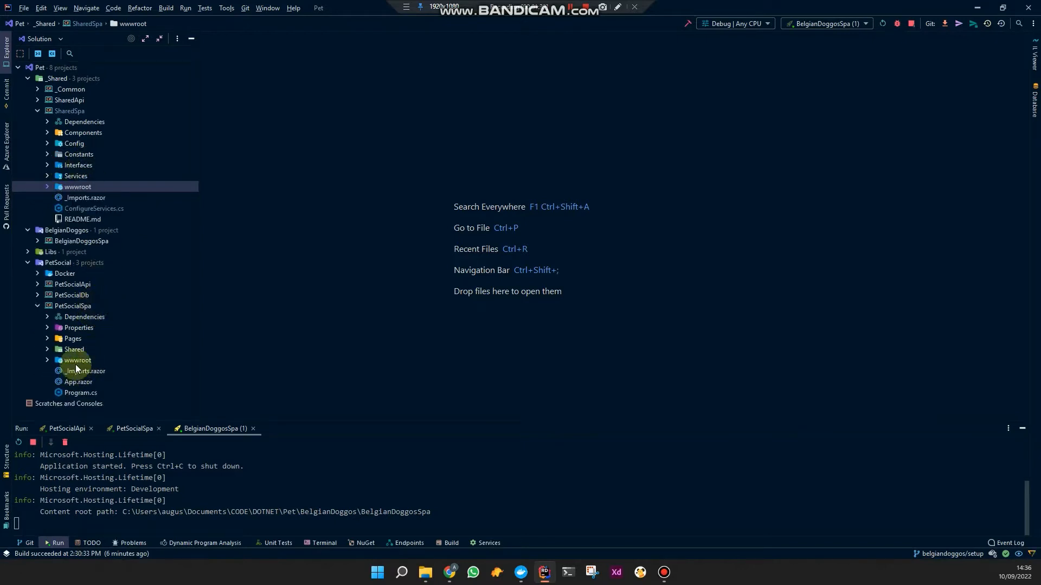
# Browse PetSocialSpa's wwwroot and css folders, collapse them, and bring up its index.html
pyautogui.click(77, 360)
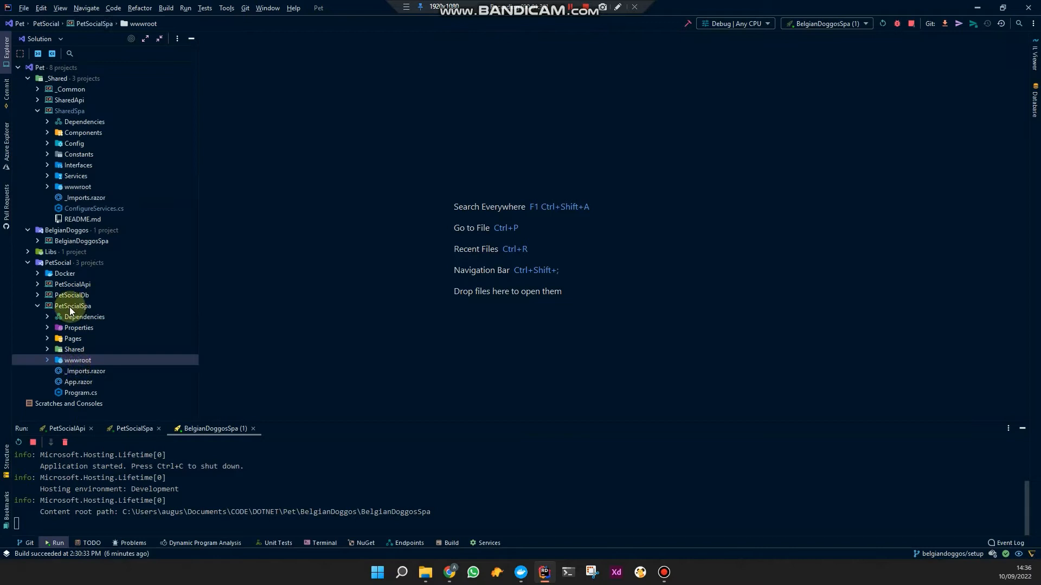
pyautogui.click(46, 360)
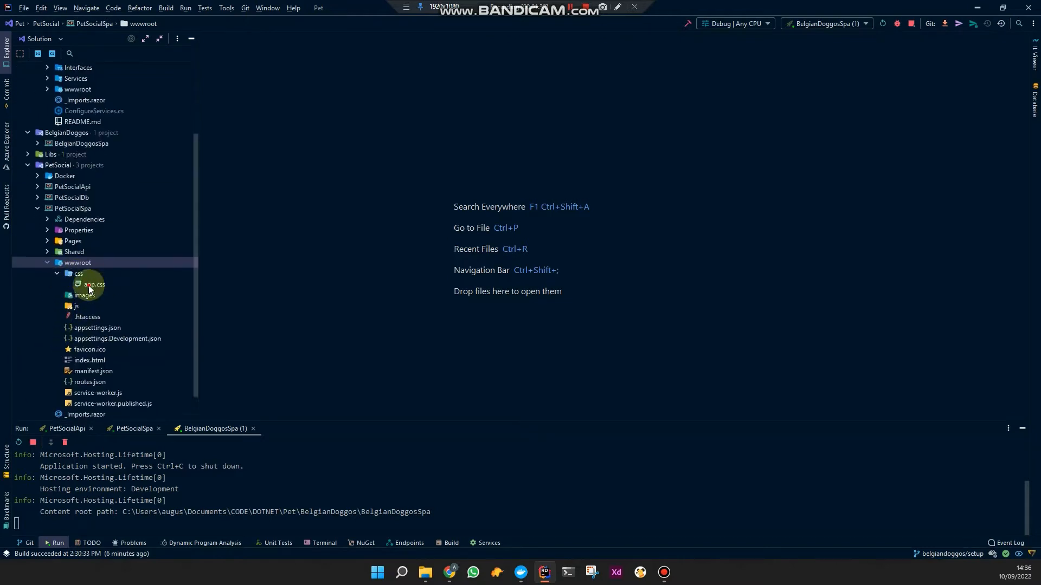
pyautogui.doubleClick(94, 284)
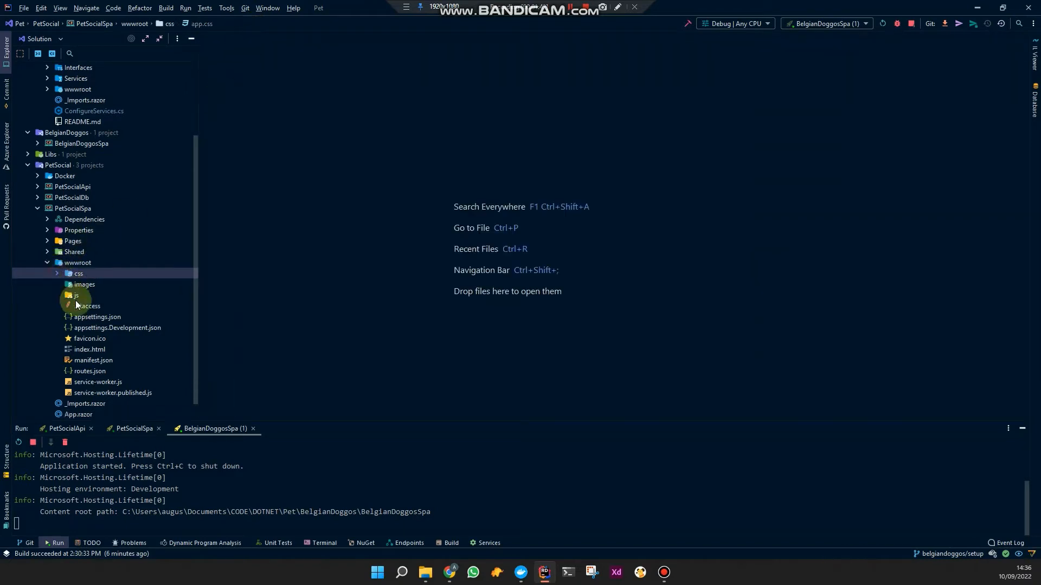
pyautogui.click(78, 275)
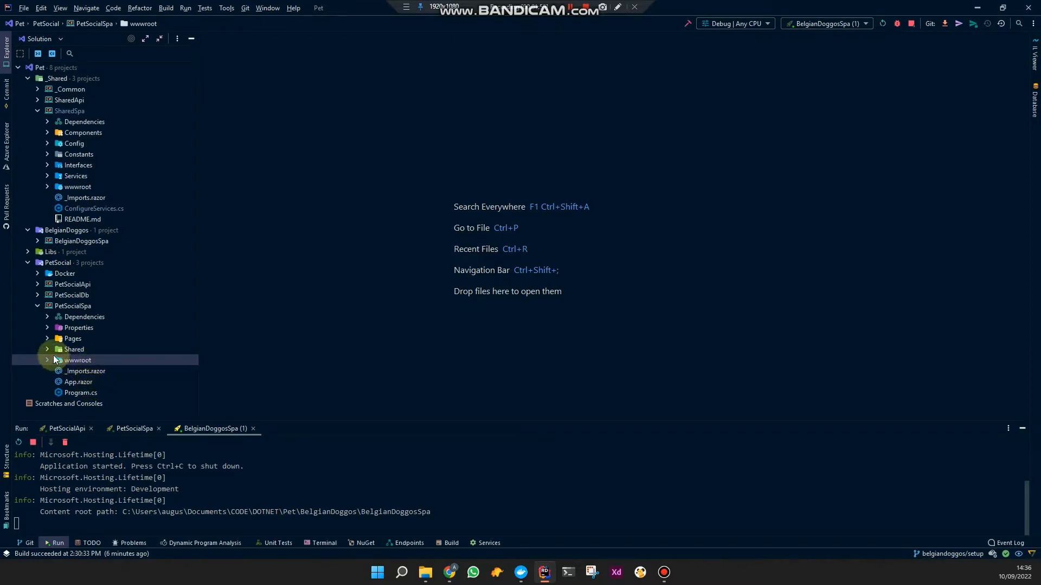
pyautogui.click(47, 360)
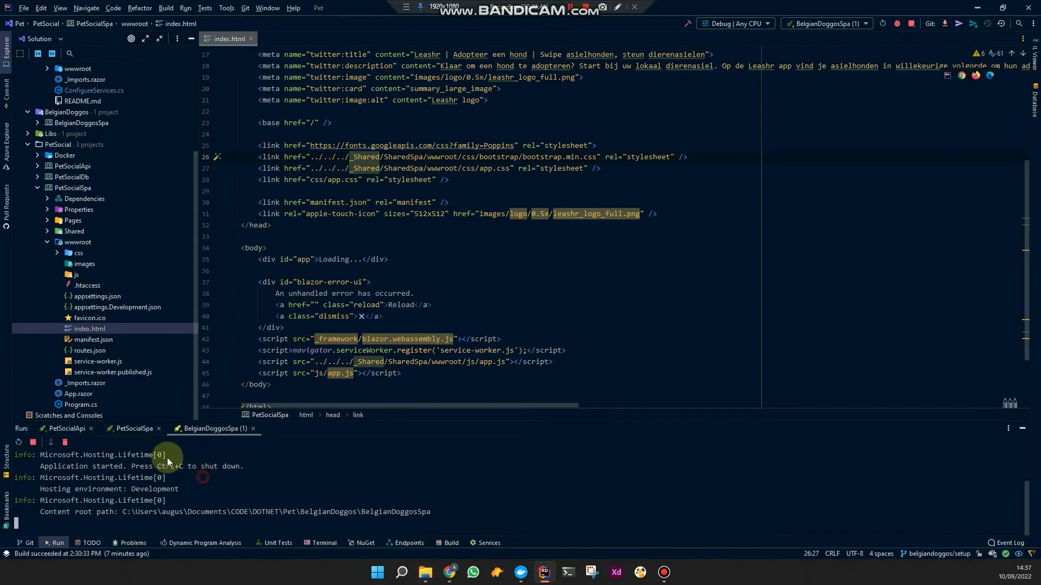
# Show PetSocialSpa's run output and switch to the browser to check the app
pyautogui.click(134, 428)
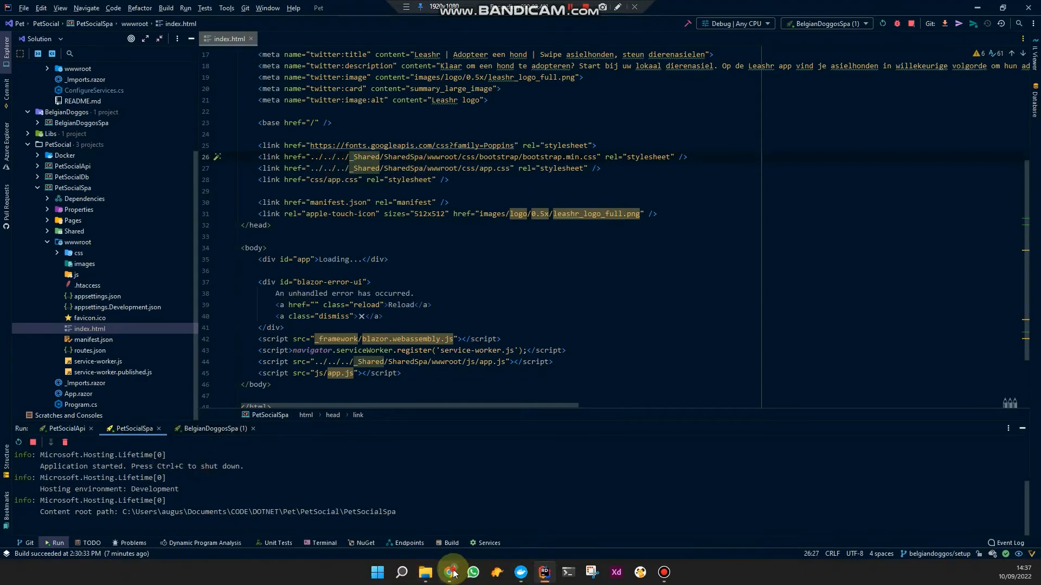
pyautogui.click(451, 572)
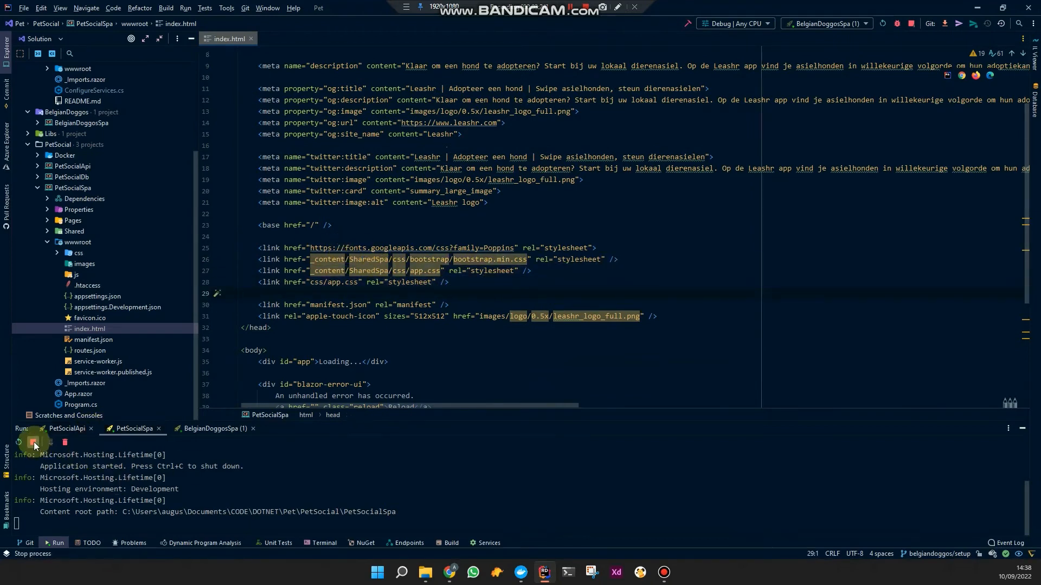
# Stop PetSocialSpa and open BelgianDoggosSpa.csproj to check its SharedSpa project reference
pyautogui.click(33, 442)
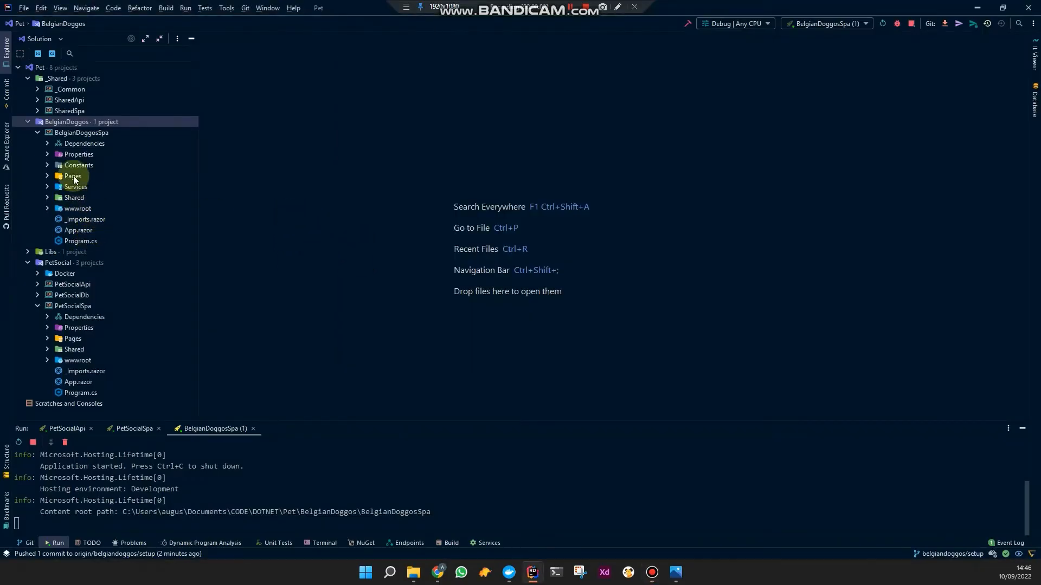
pyautogui.click(84, 132)
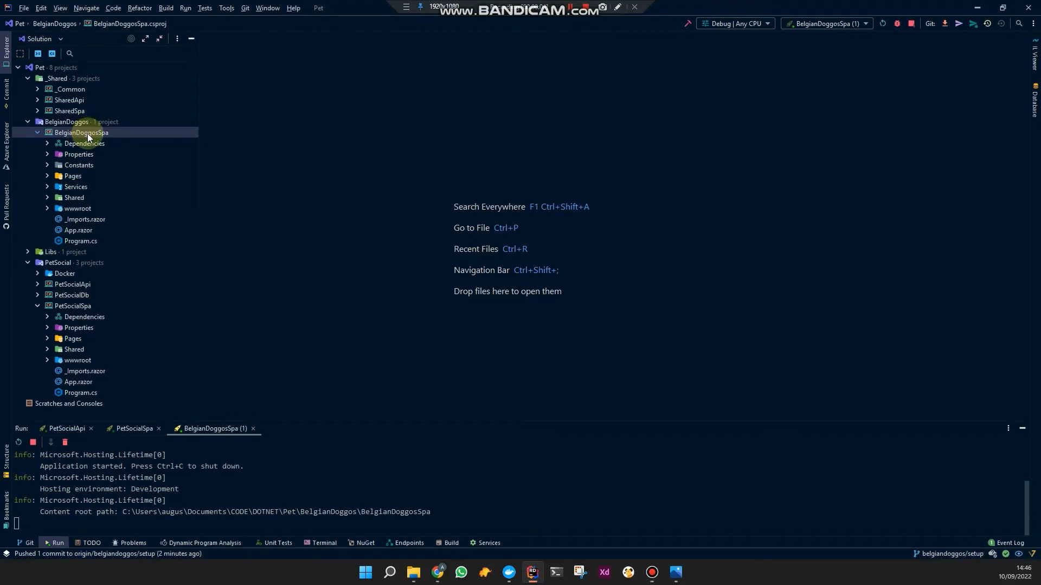
pyautogui.rightClick(83, 132)
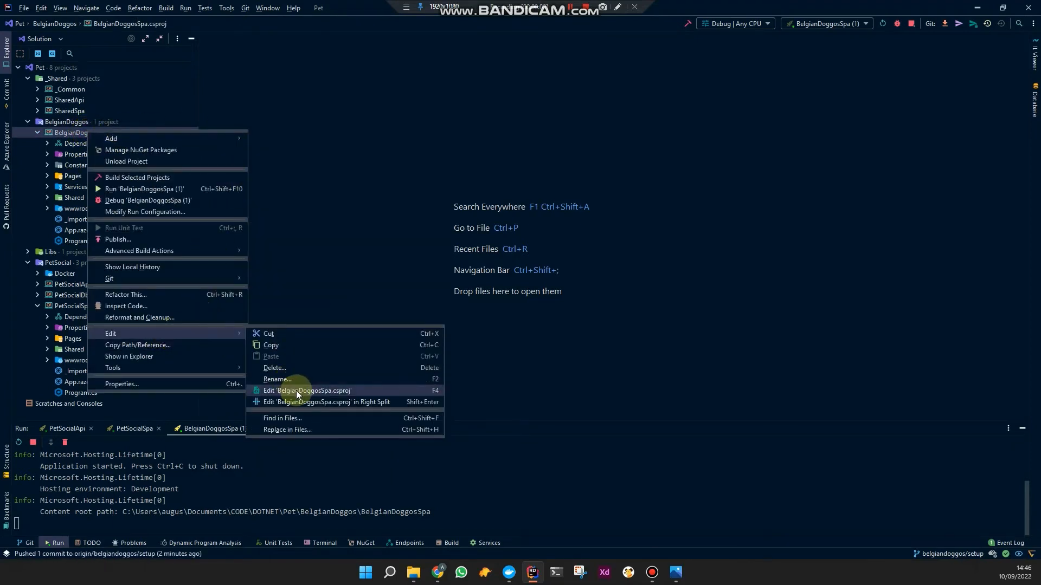
pyautogui.click(307, 392)
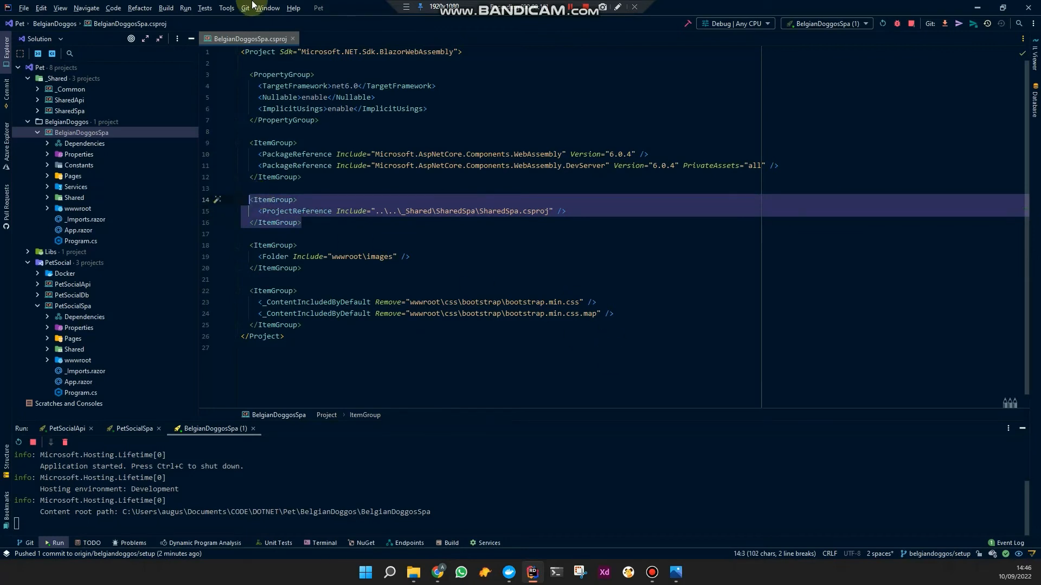
pyautogui.moveTo(327, 274)
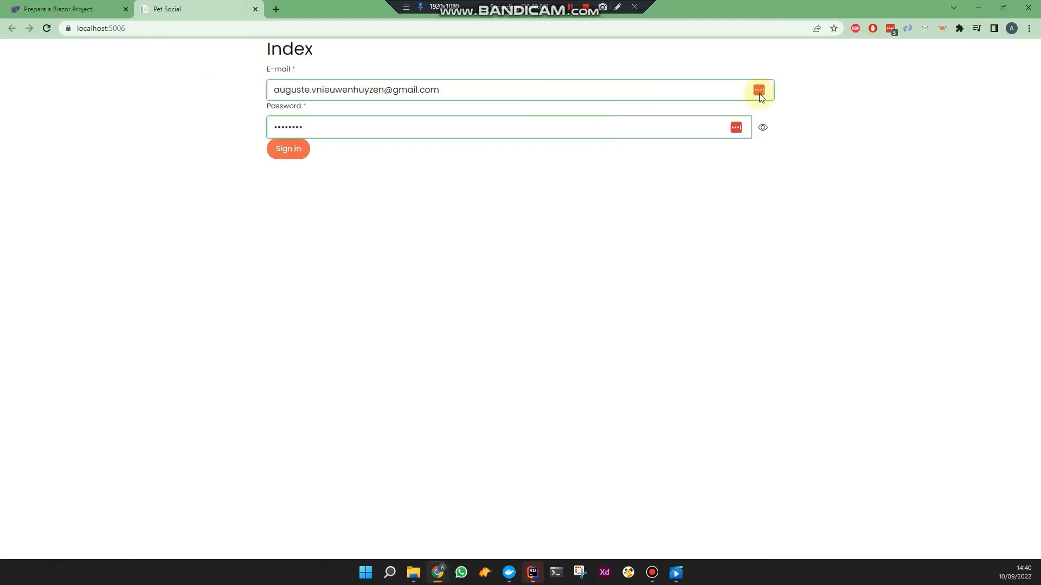
pyautogui.moveTo(416, 199)
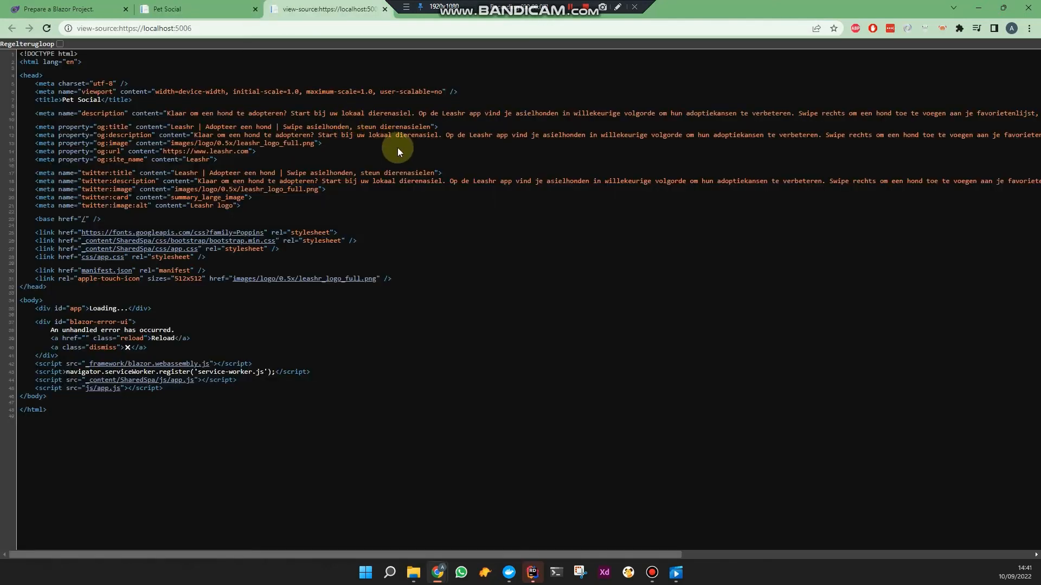
pyautogui.moveTo(109, 241)
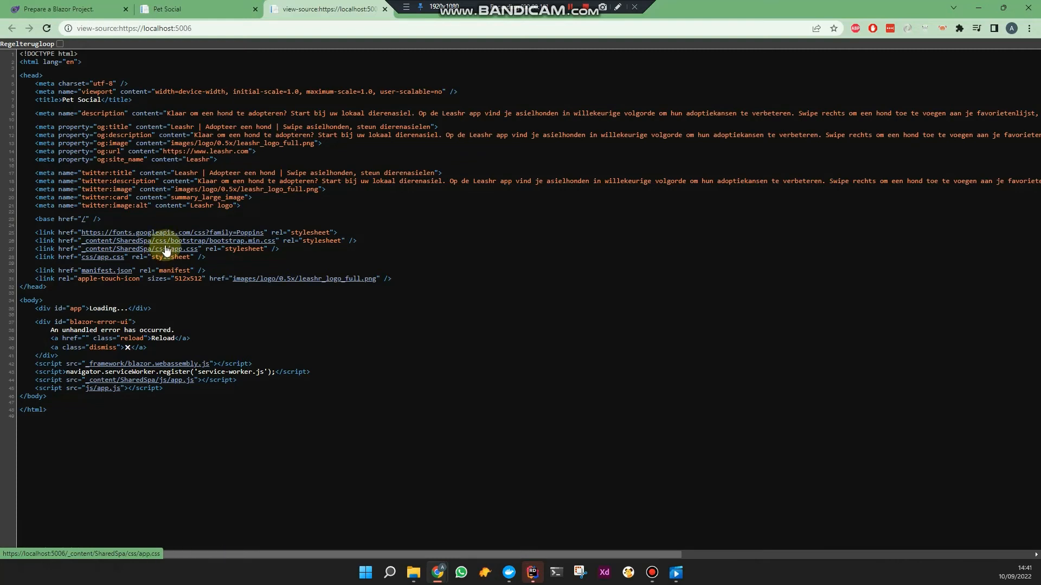
pyautogui.moveTo(160, 244)
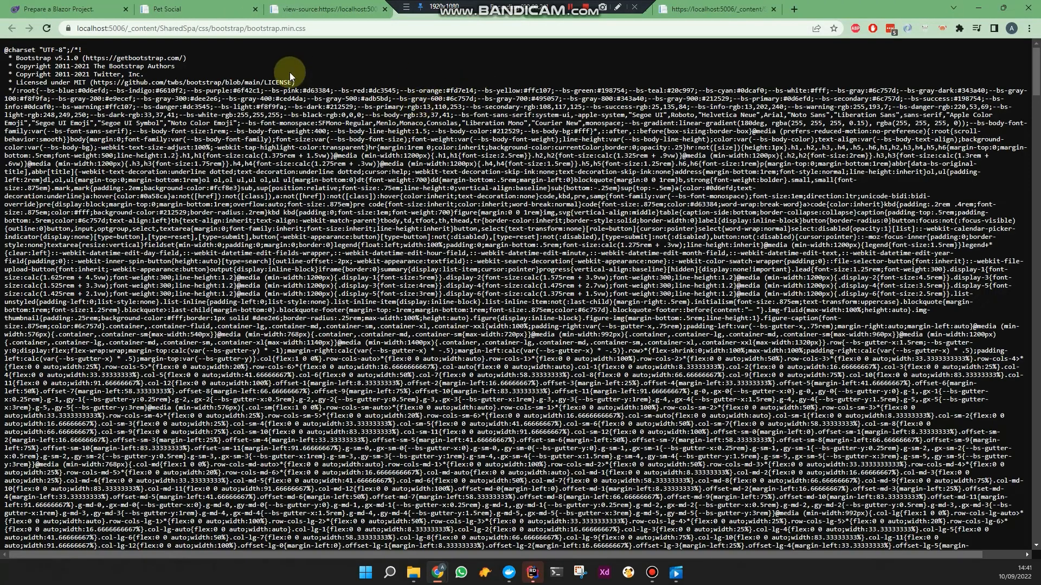
# Scroll through the served _content/SharedSpa bootstrap stylesheet and return to Rider
pyautogui.scroll(-3)
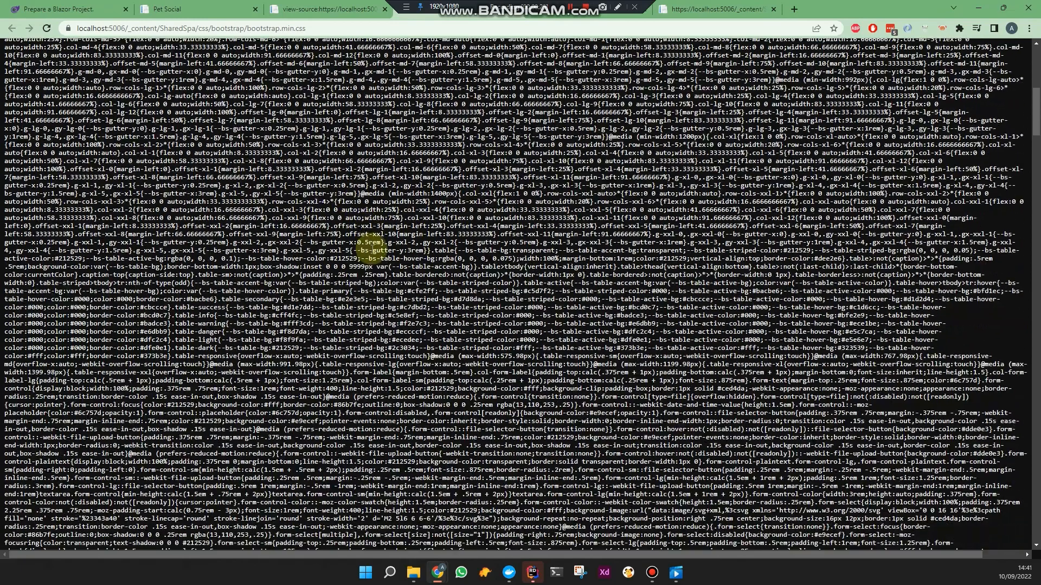
pyautogui.scroll(-3)
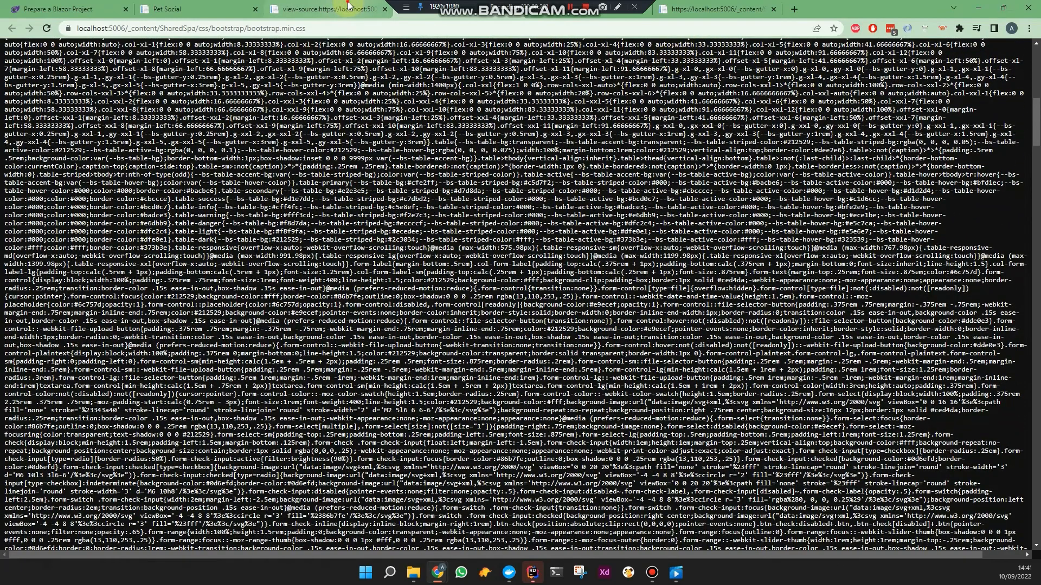
pyautogui.click(193, 8)
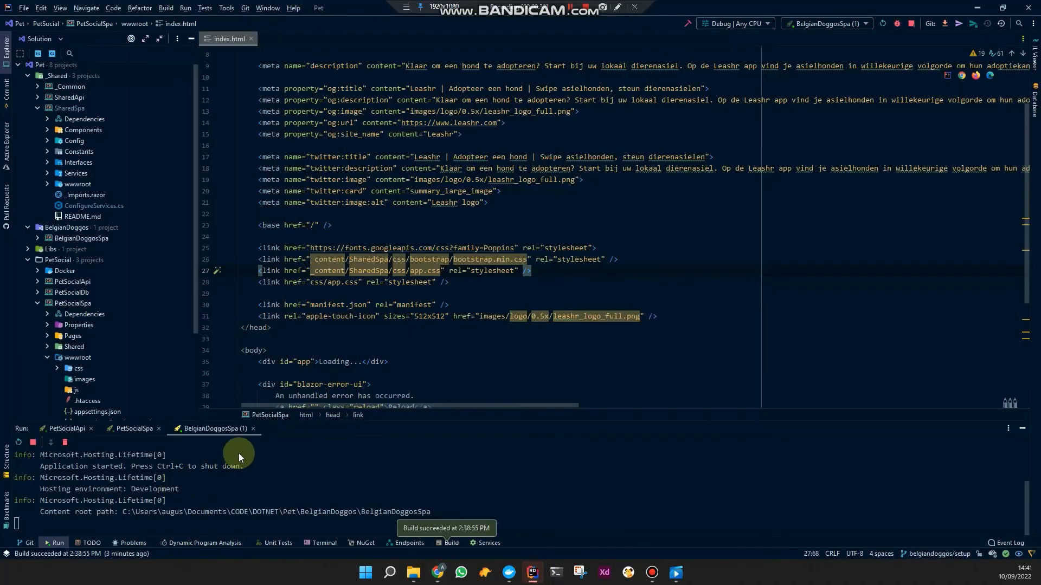
# Stop BelgianDoggosSpa, view the styled Belgian Doggos page and toggle its side menu open and closed
pyautogui.click(64, 443)
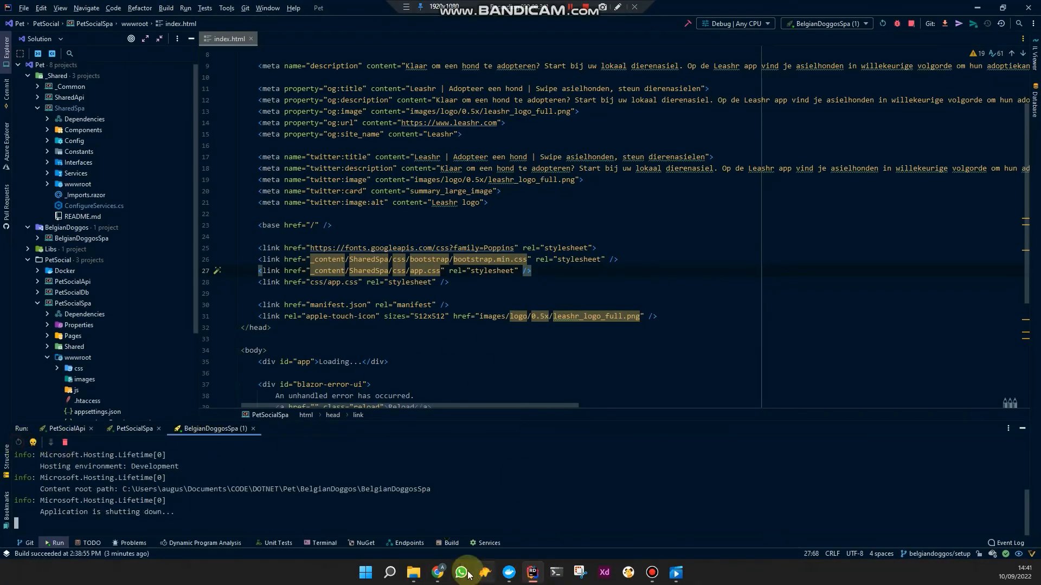
pyautogui.click(460, 572)
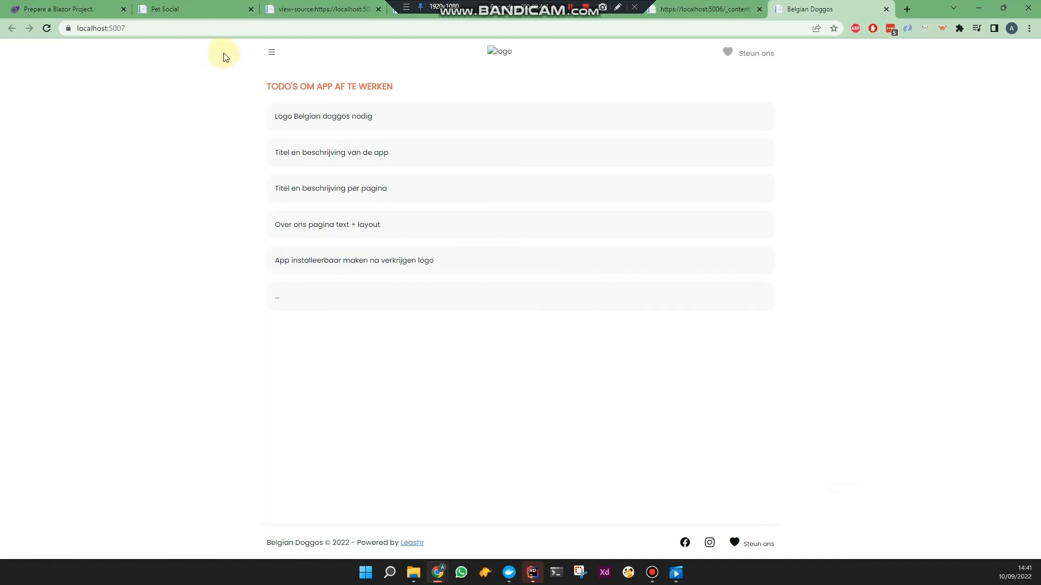
pyautogui.click(271, 52)
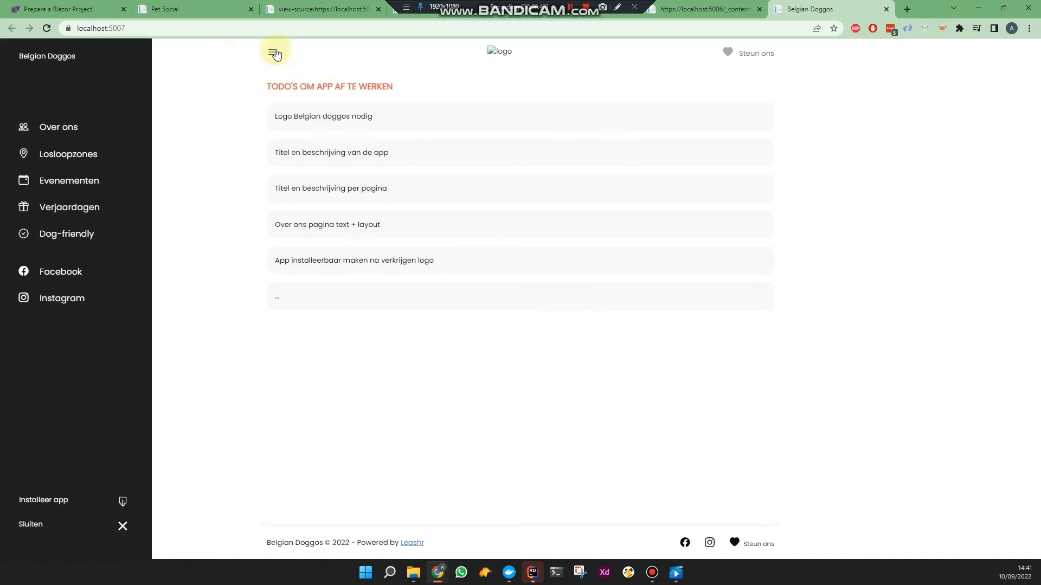
pyautogui.click(274, 52)
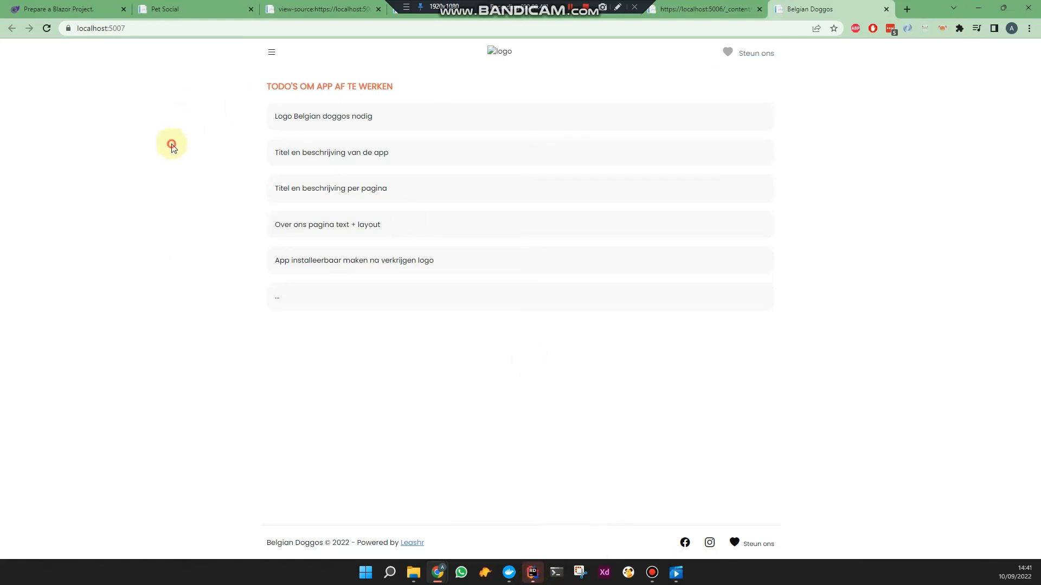
pyautogui.click(63, 8)
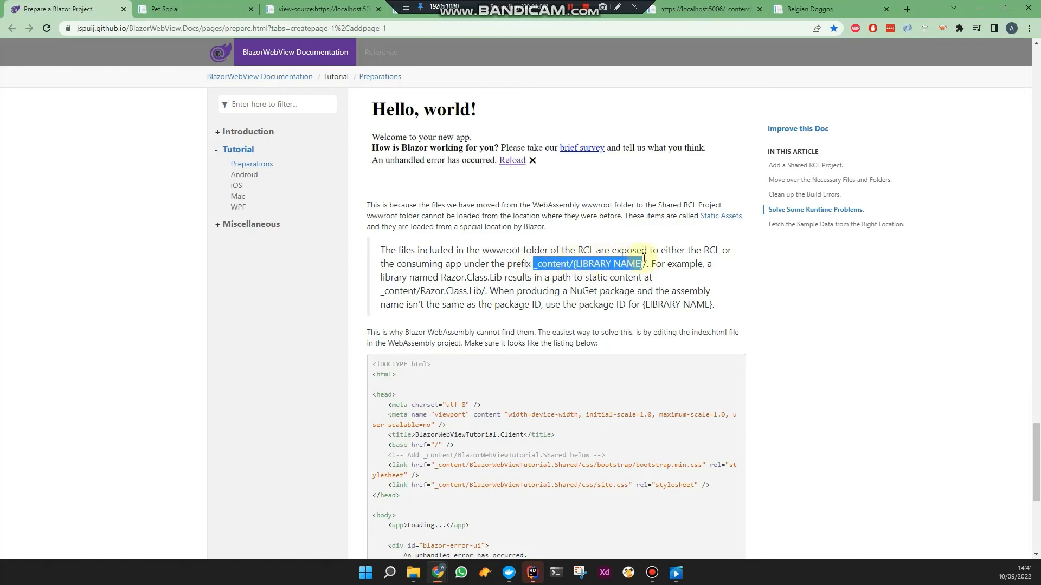
# Scroll the Blazor tutorial down to its sample index.html with the _content site.css path
pyautogui.scroll(-3)
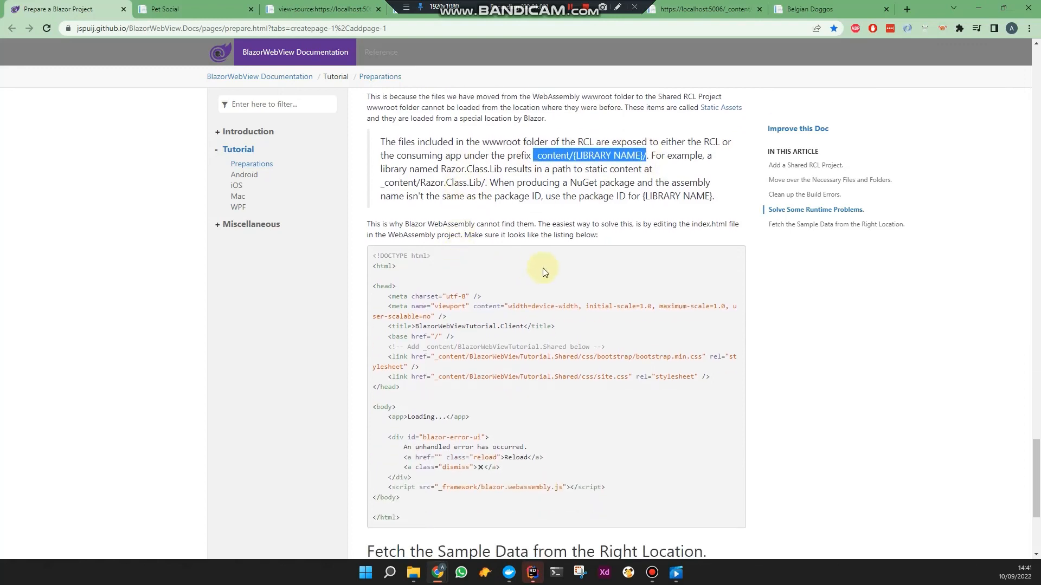
pyautogui.scroll(-3)
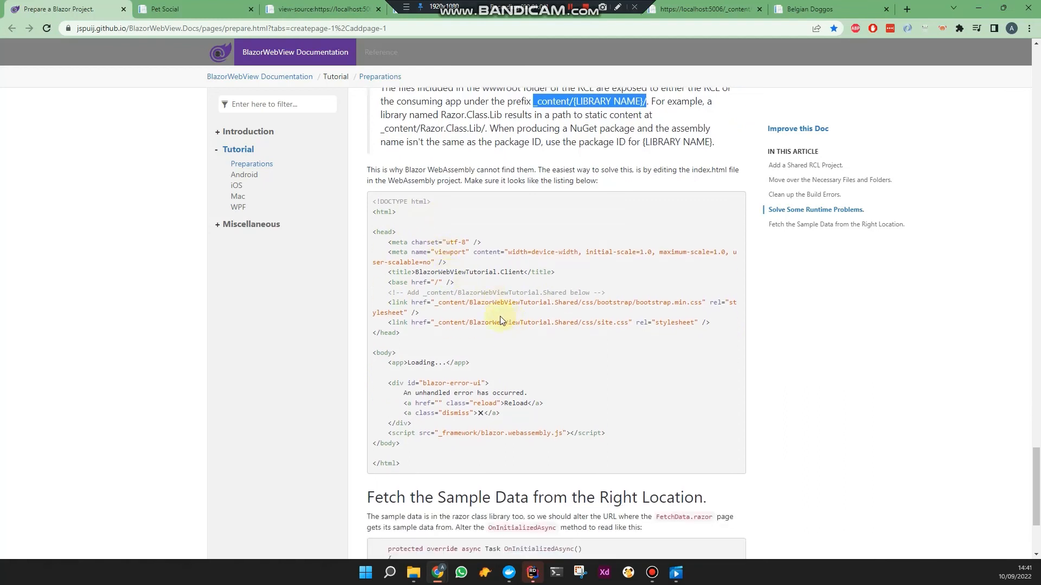
pyautogui.scroll(-3)
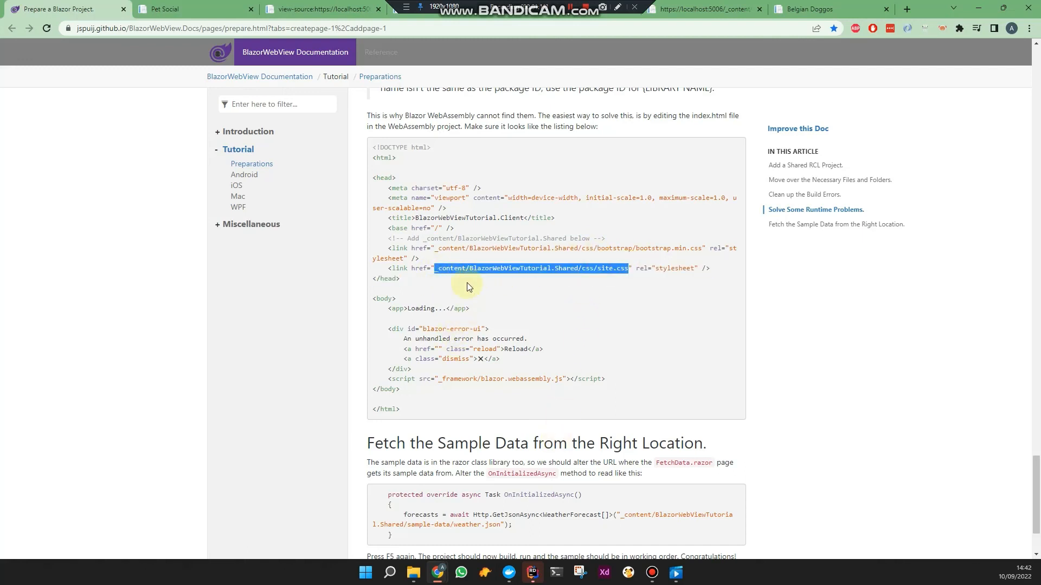
pyautogui.scroll(-3)
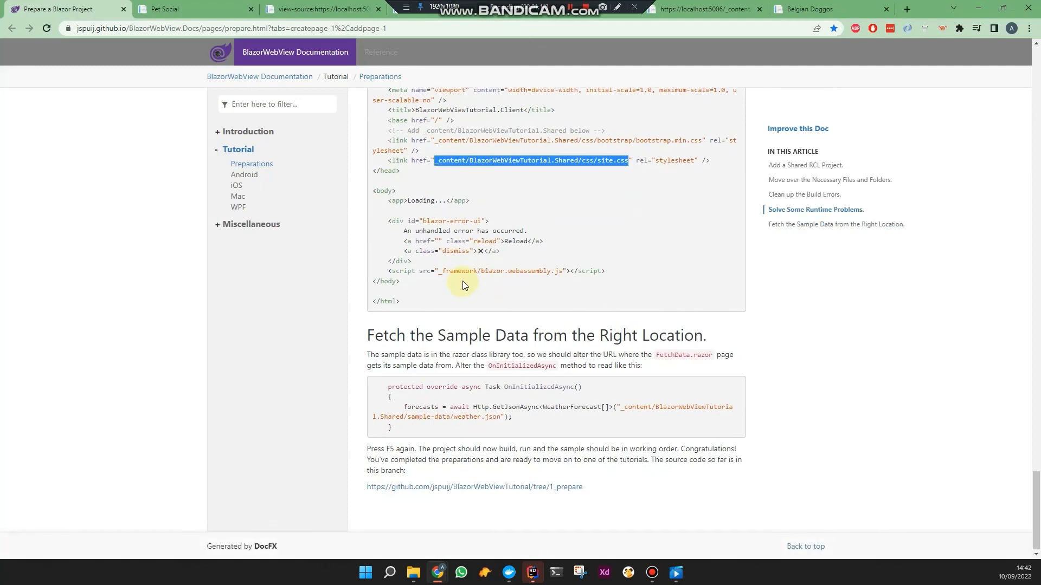